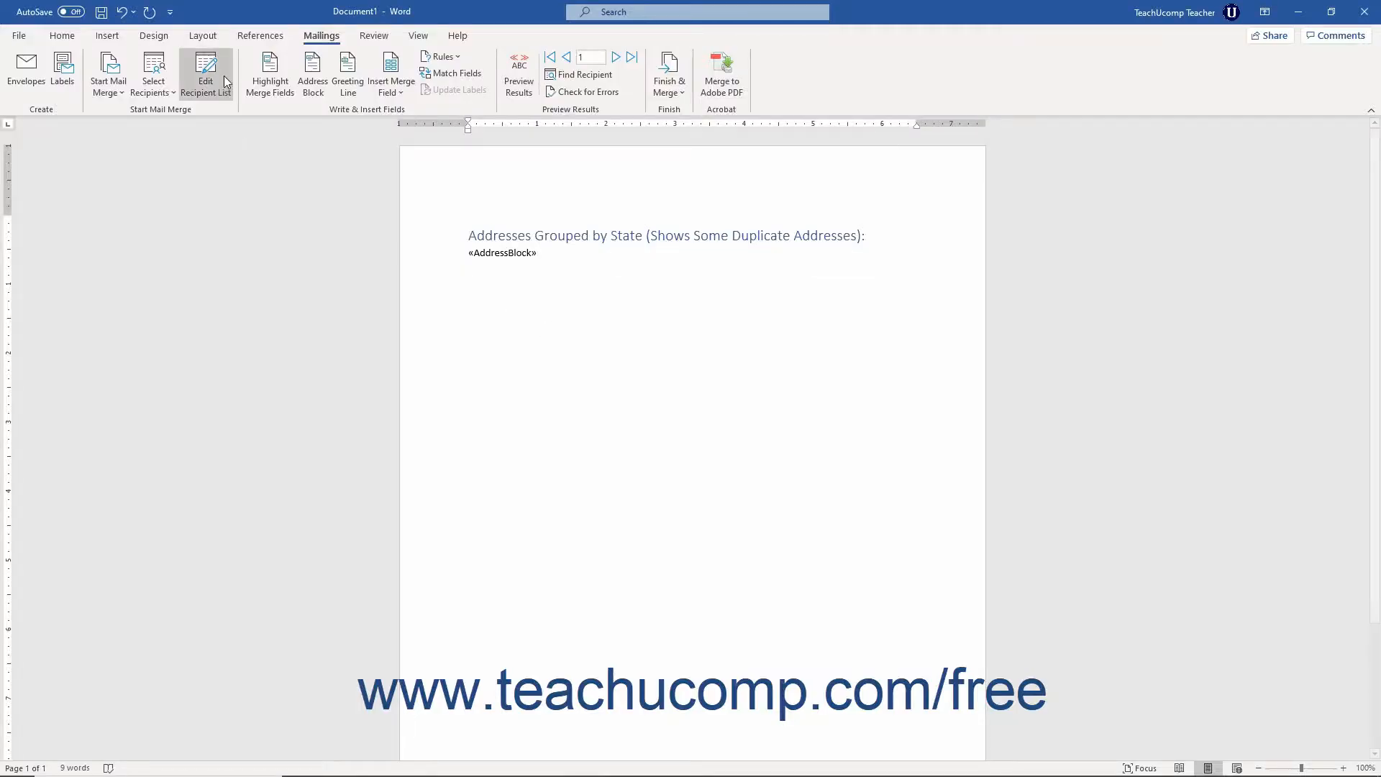
Review the mail merge recipient list and the State filter options, then close it unchanged.
click(206, 74)
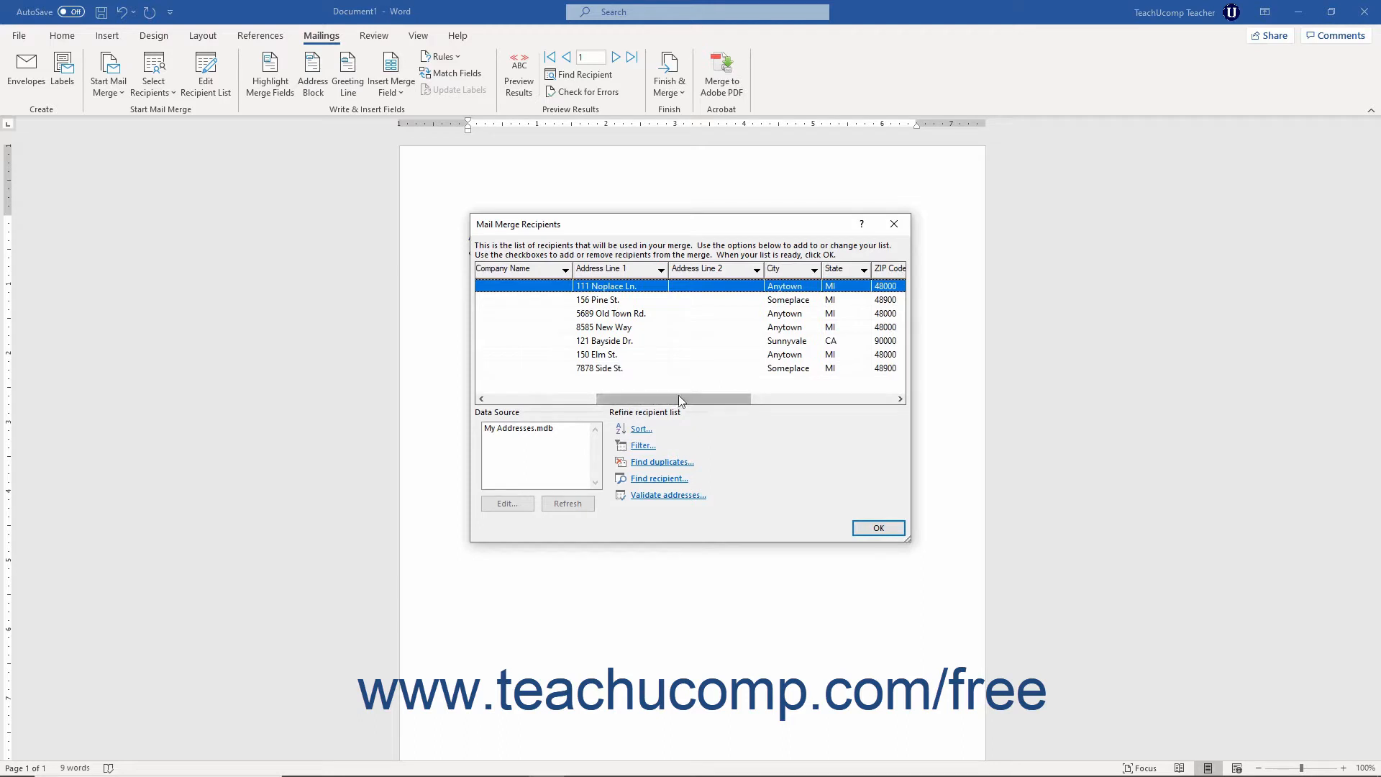
click(862, 269)
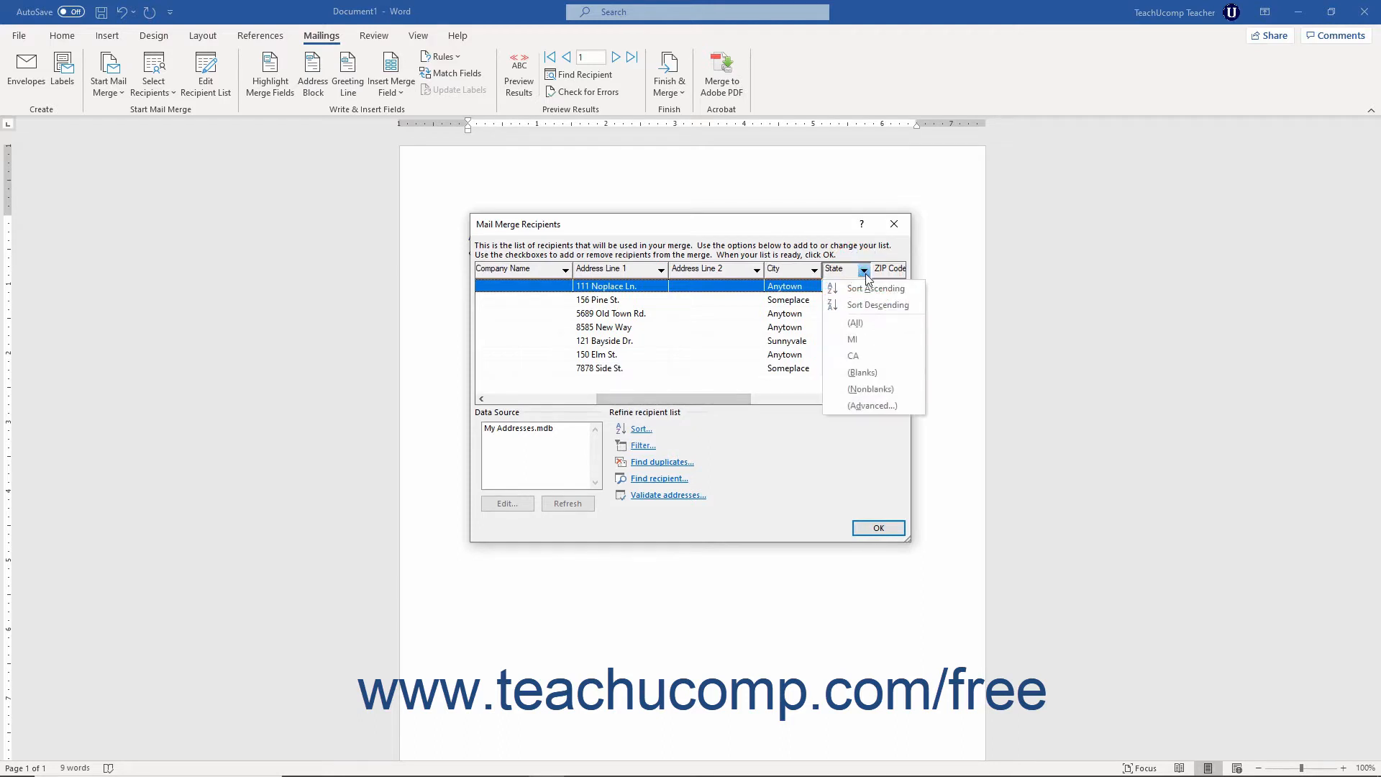
click(876, 528)
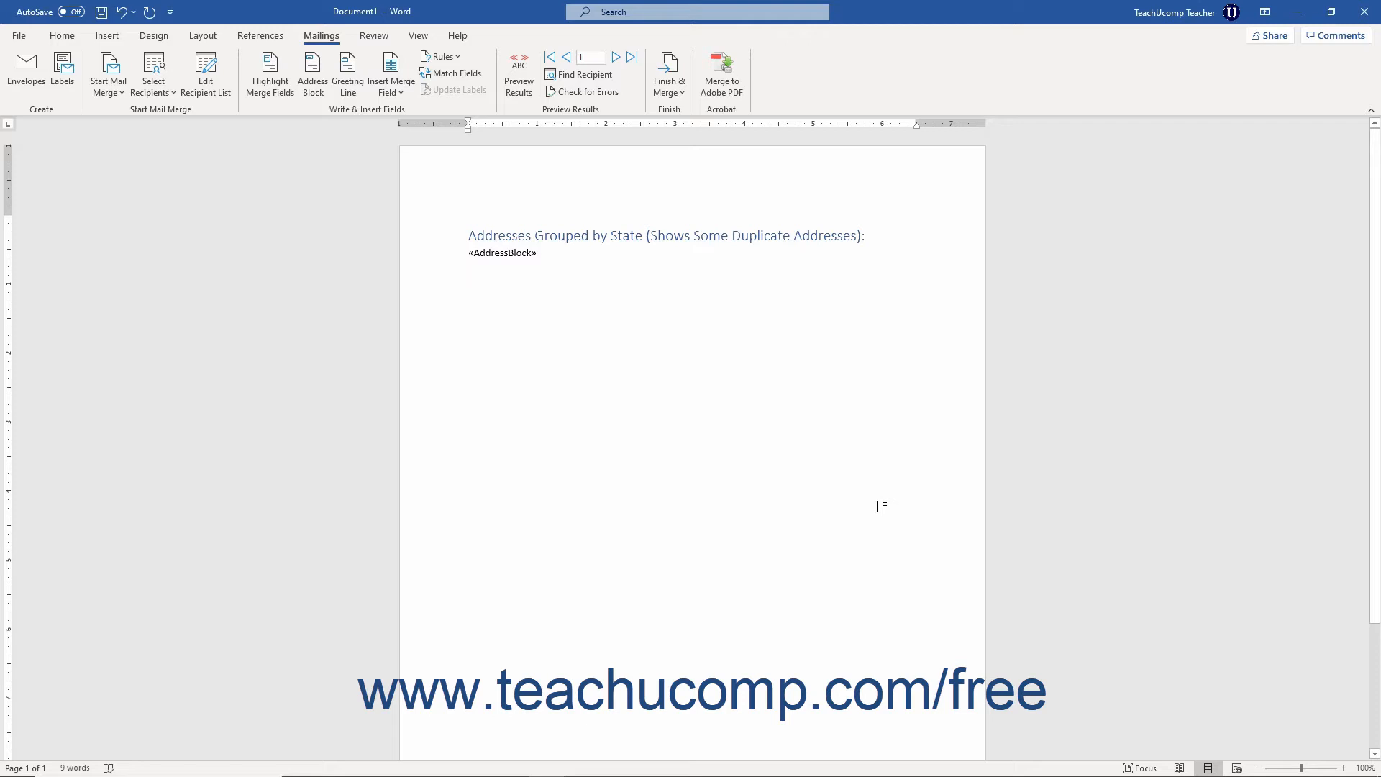
mouse_move(483, 282)
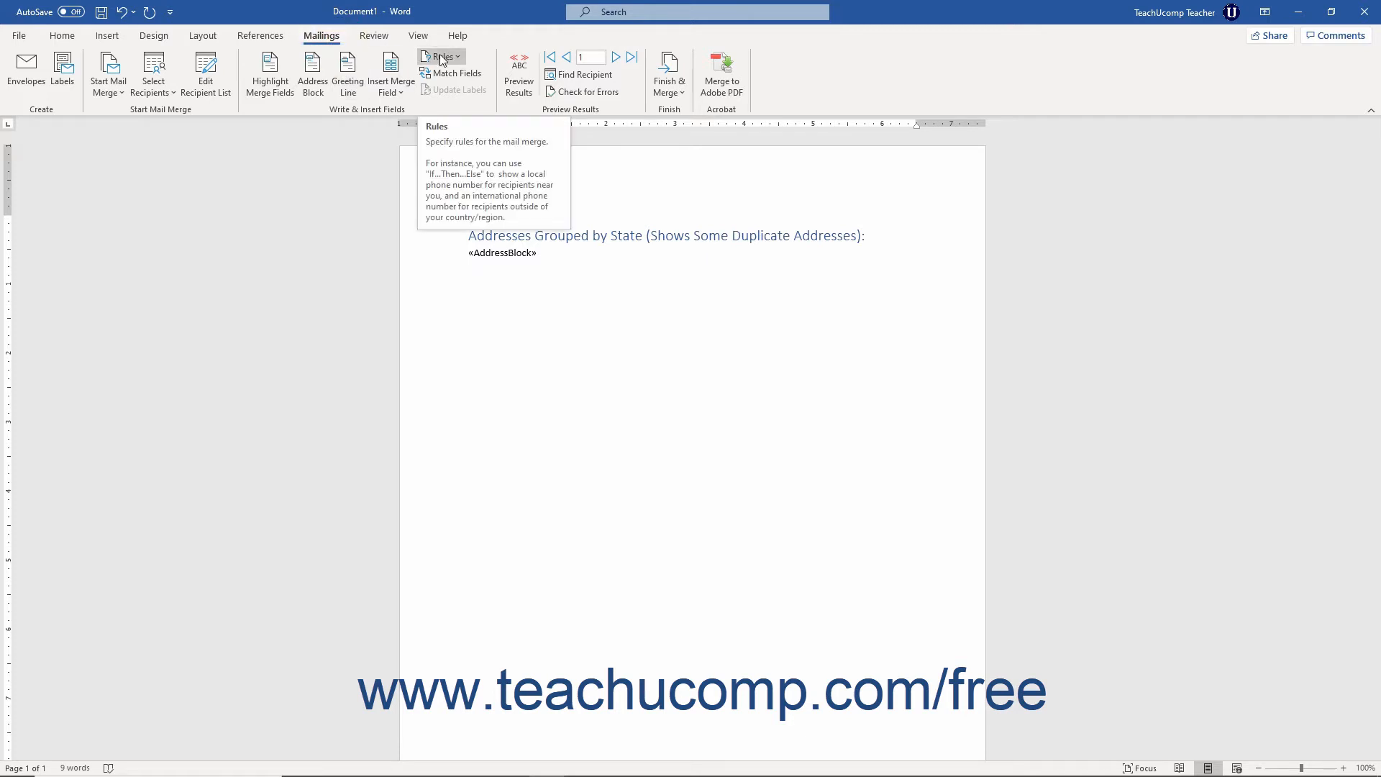
Start a Next Record If rule from the Mailings Rules list.
click(442, 56)
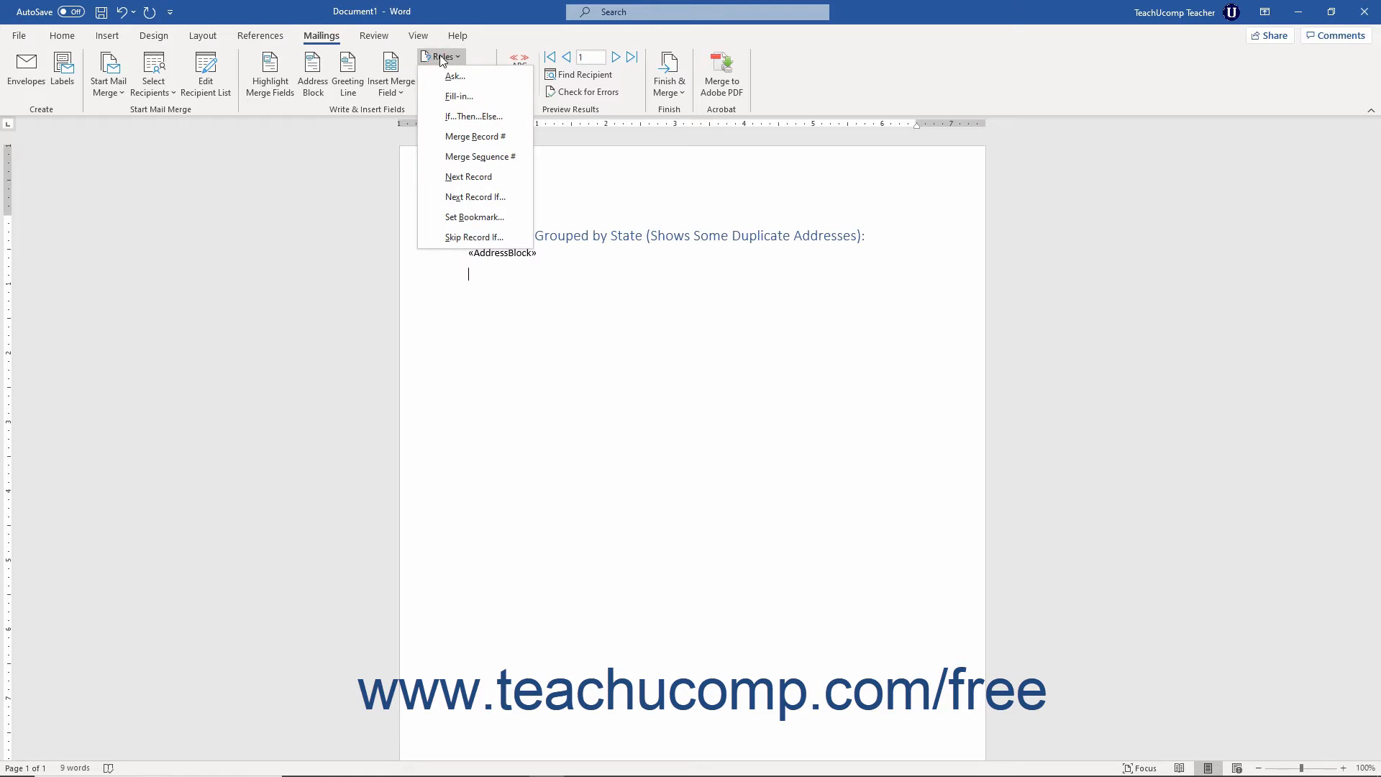
mouse_move(475, 197)
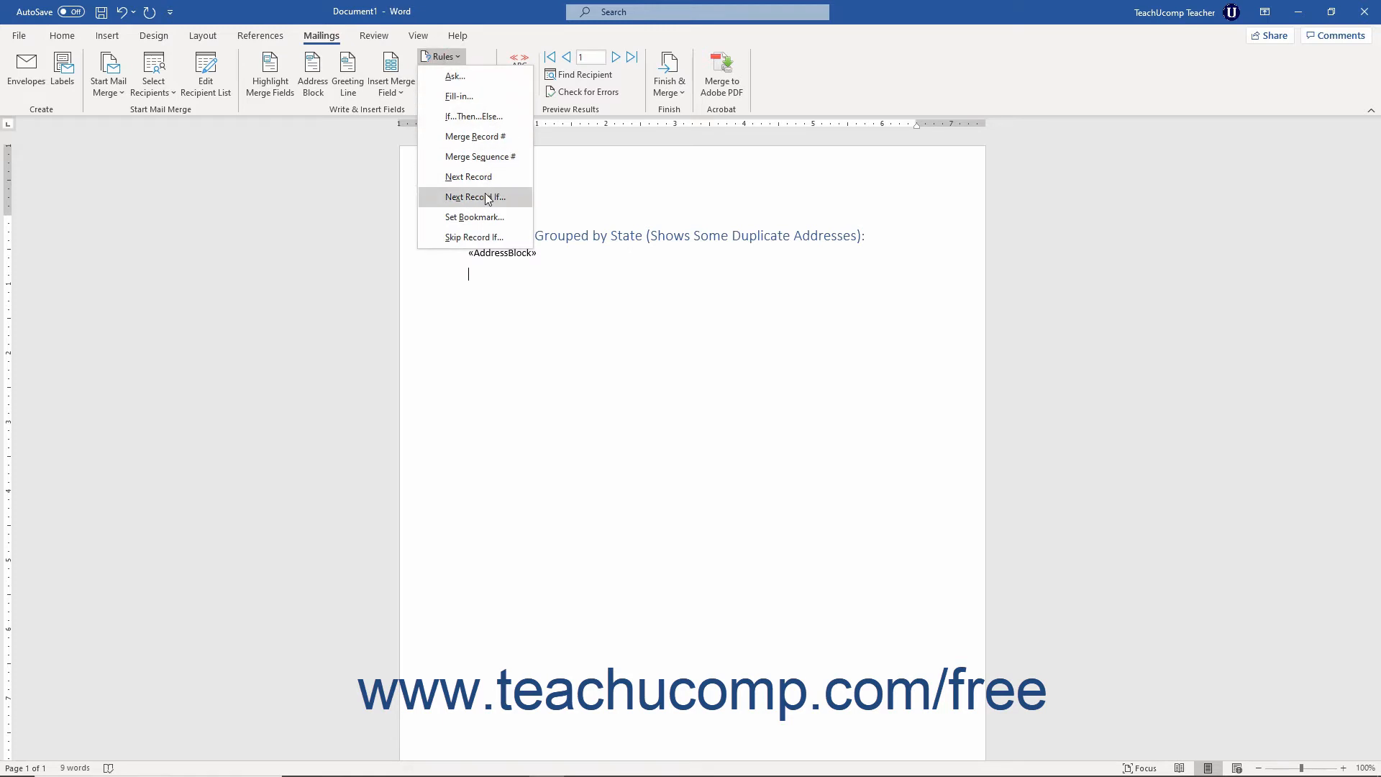
click(473, 197)
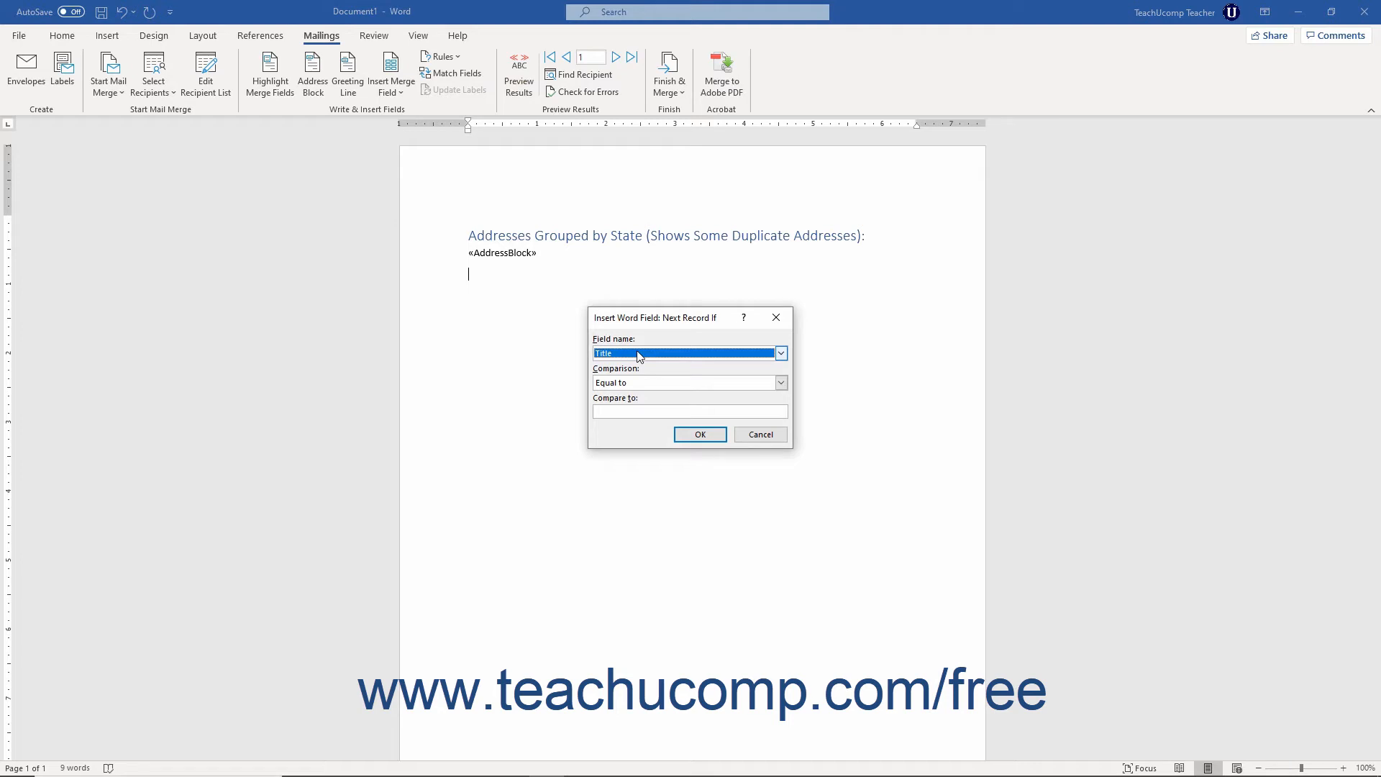
Set the rule to State Equal to MI and insert the field below the AddressBlock.
click(779, 353)
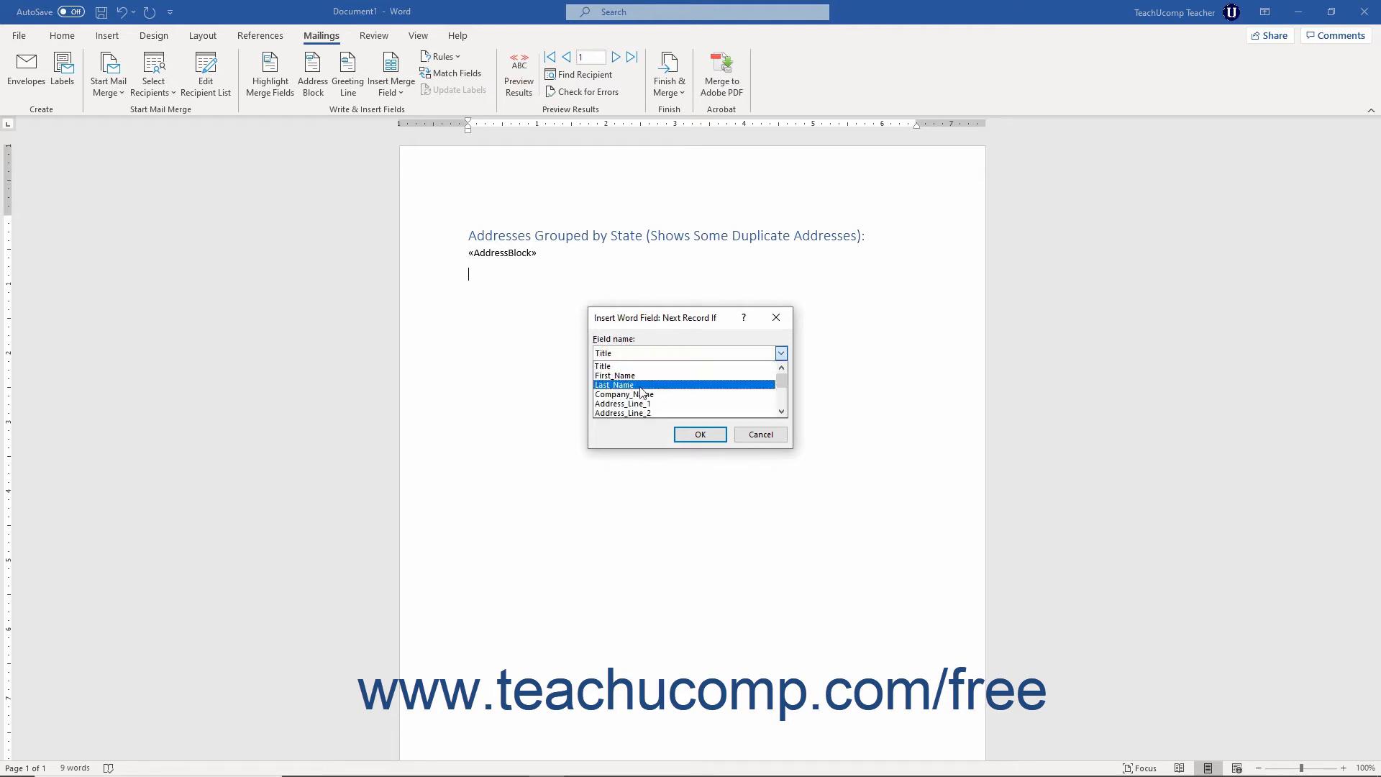
click(617, 423)
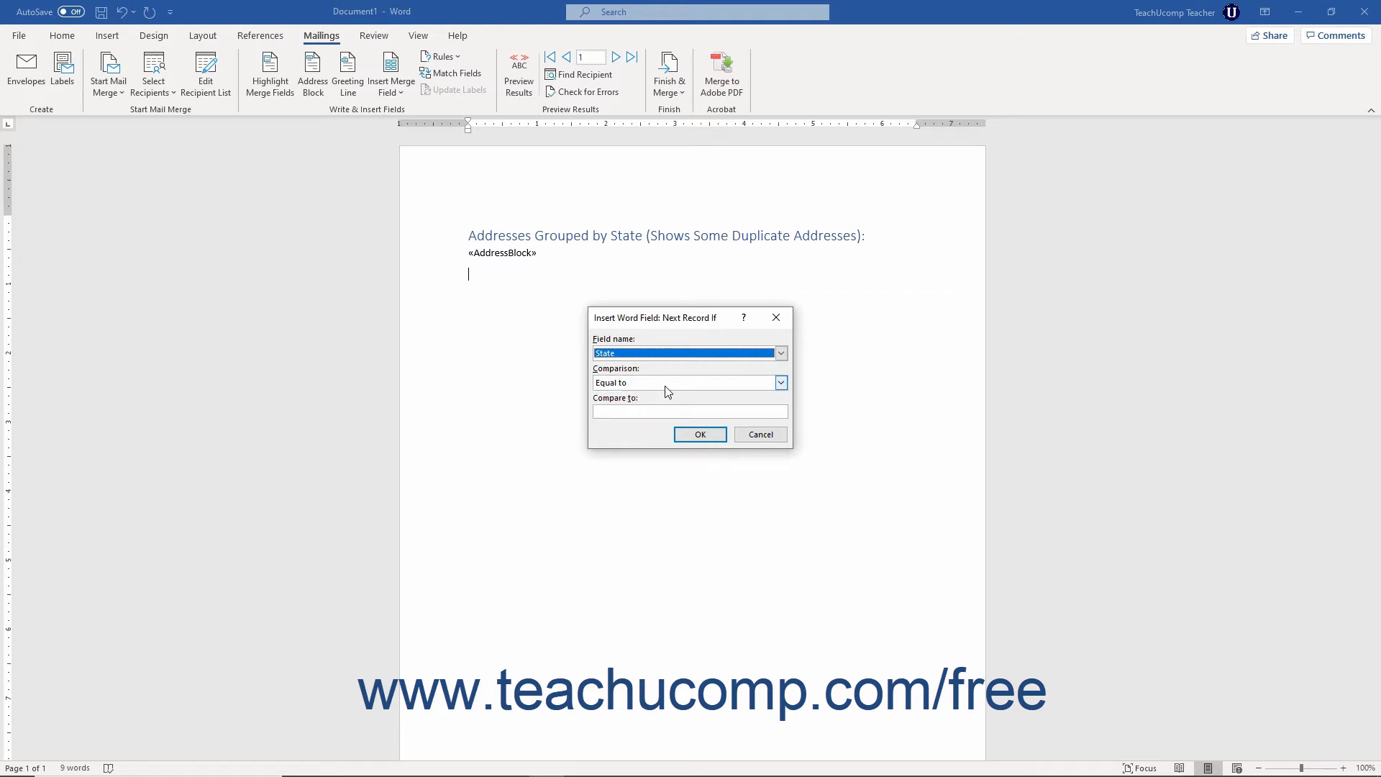
click(778, 383)
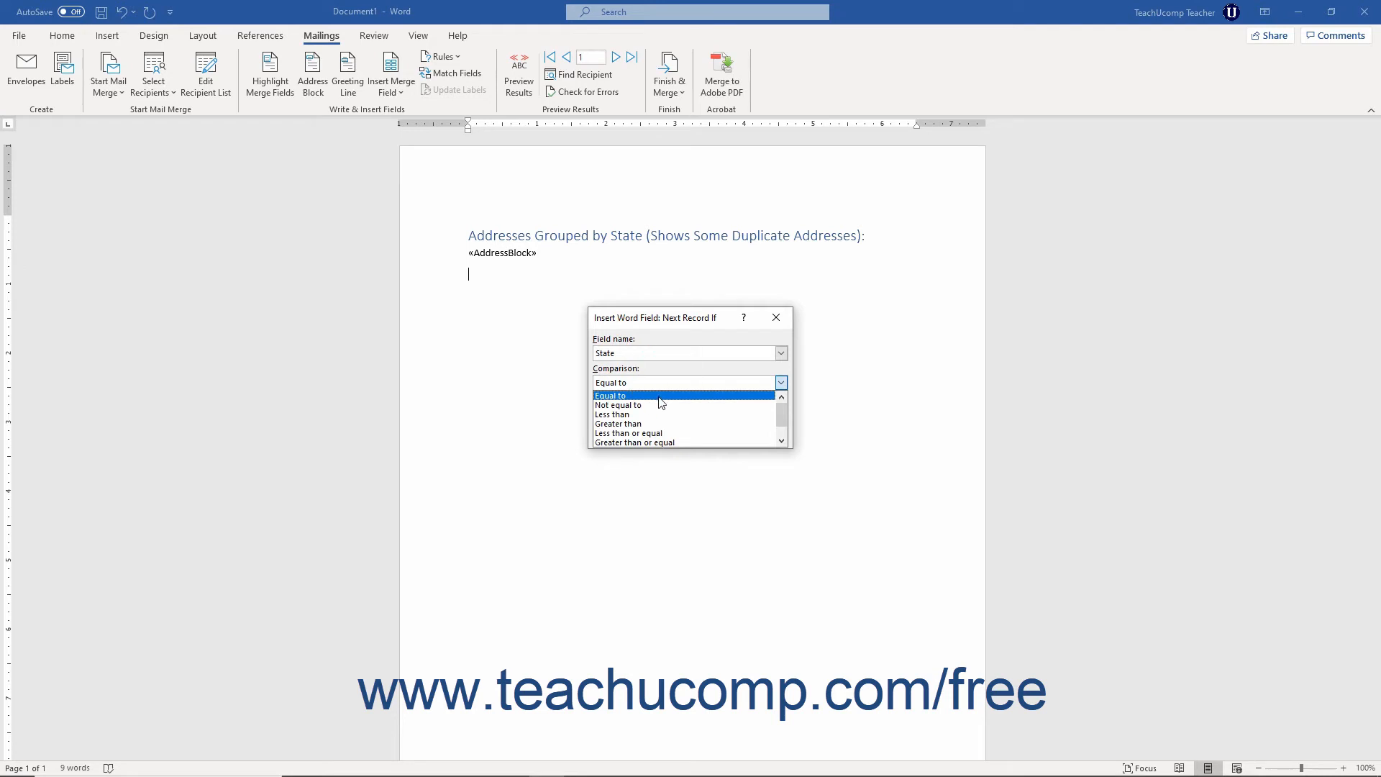
click(610, 394)
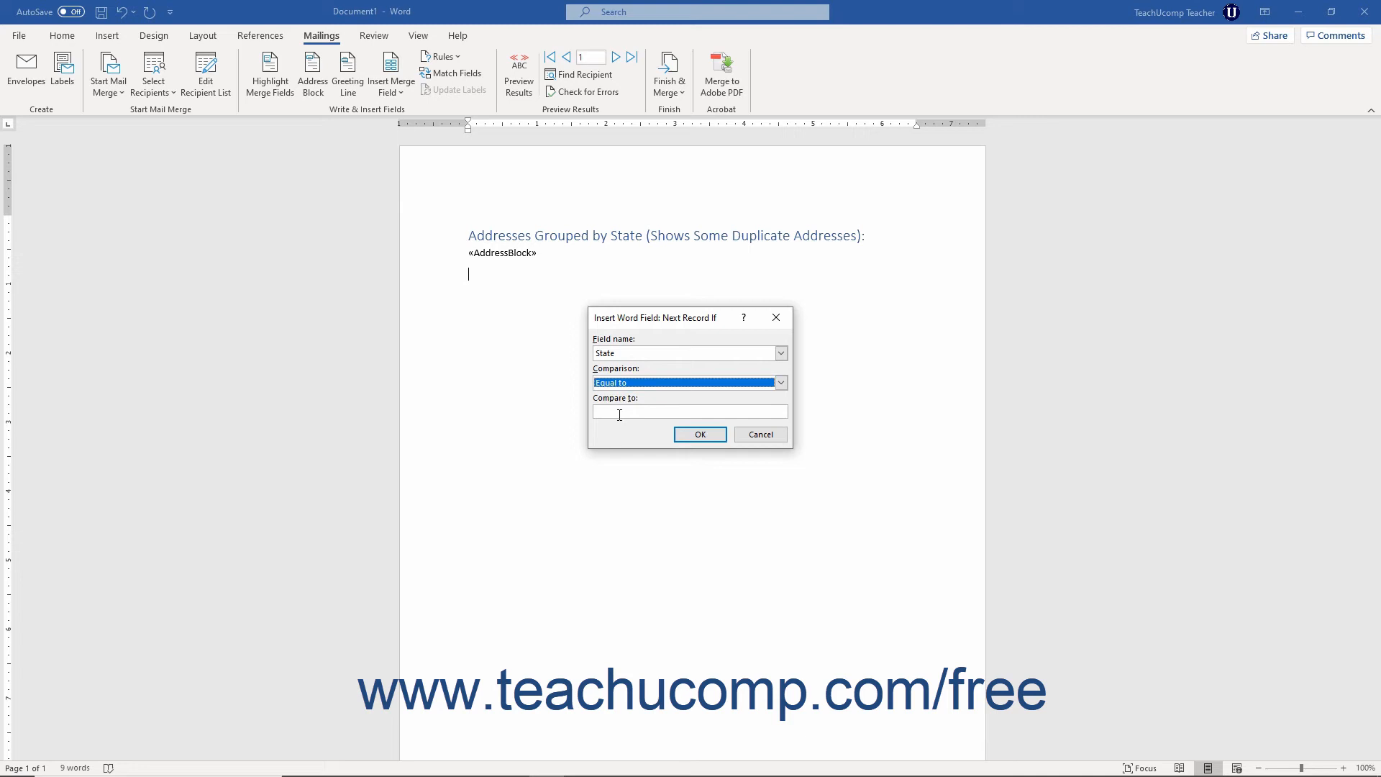
click(689, 411)
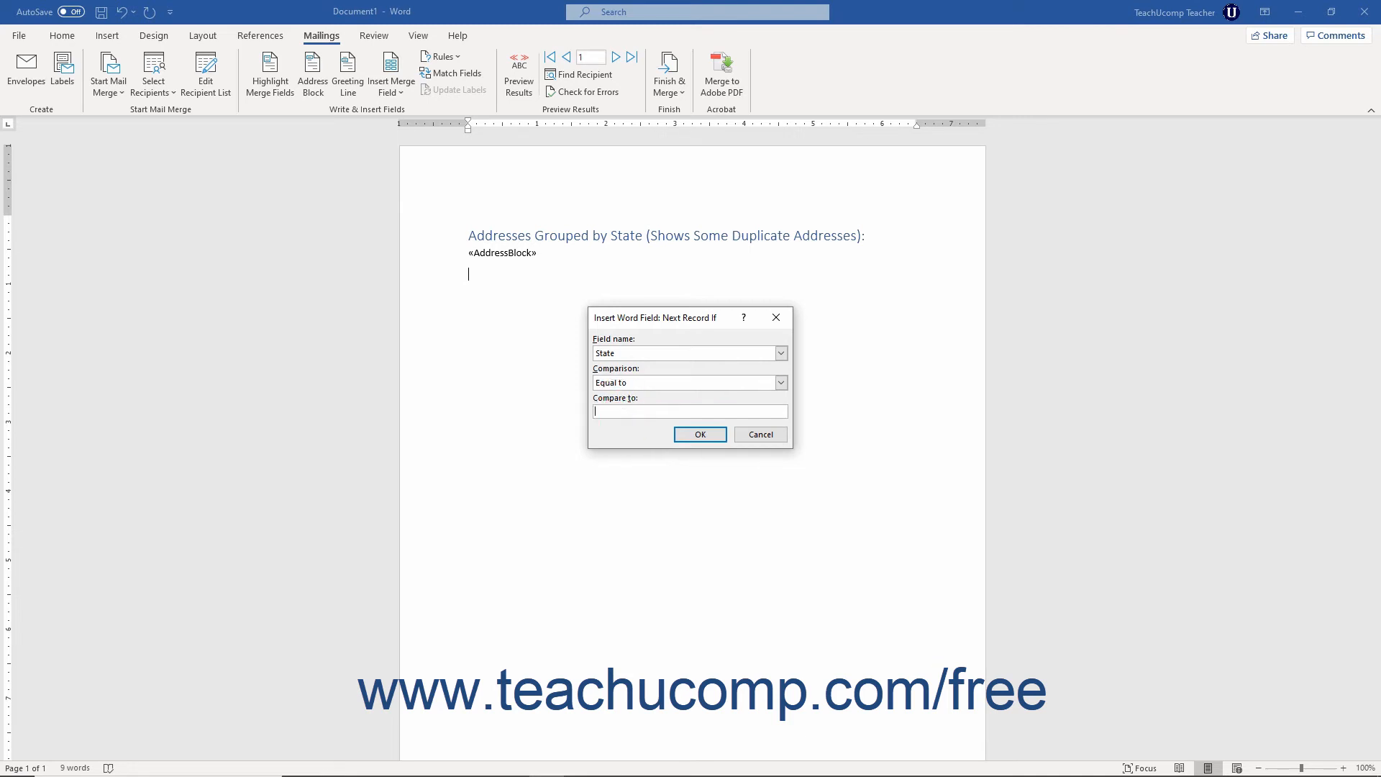
text(MI)
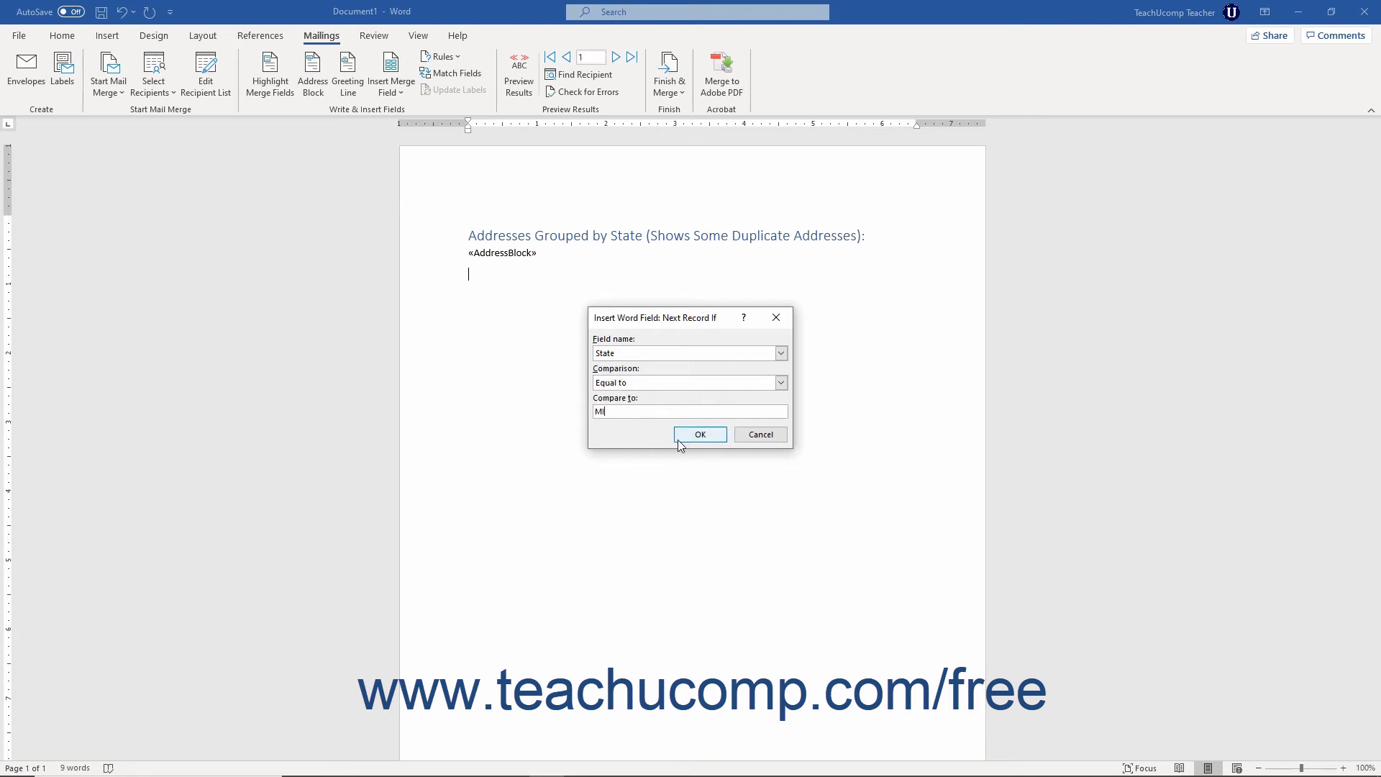
click(699, 435)
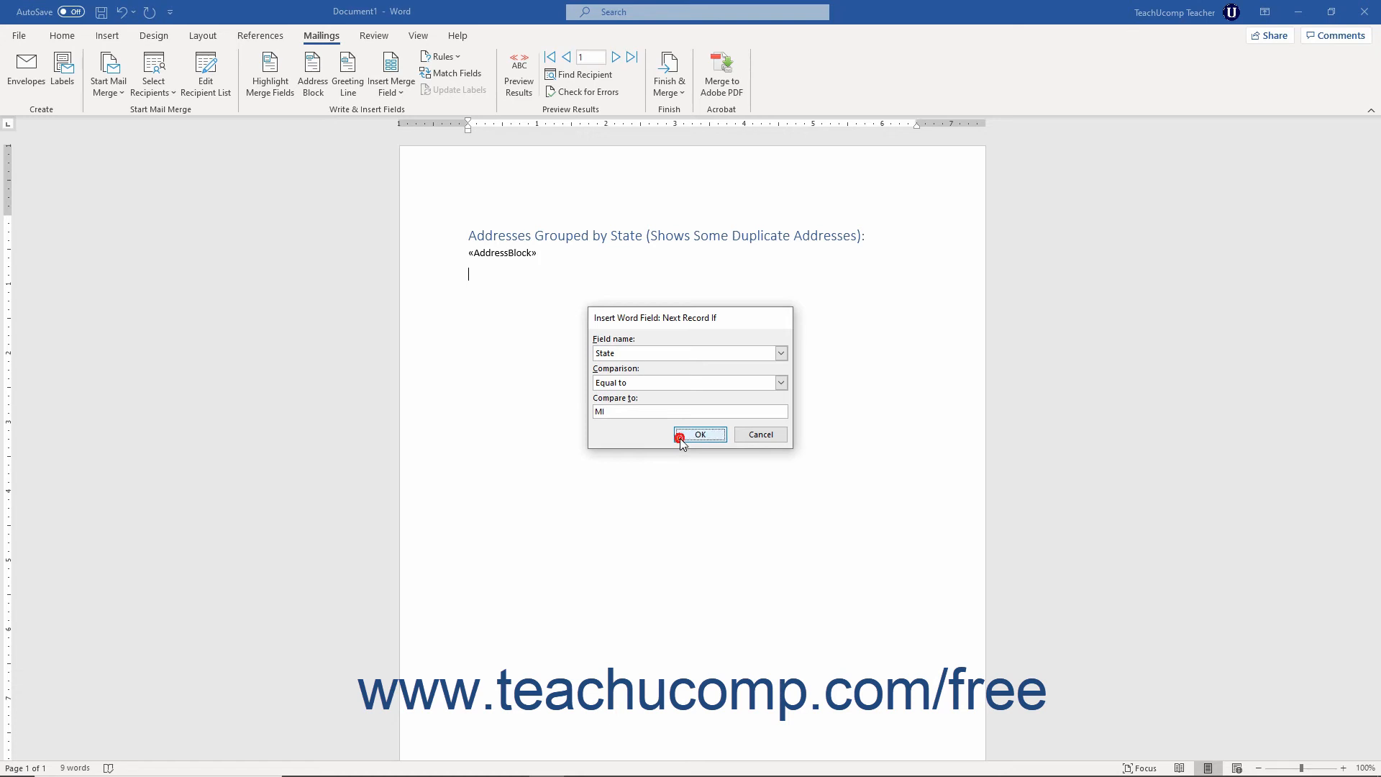
click(699, 435)
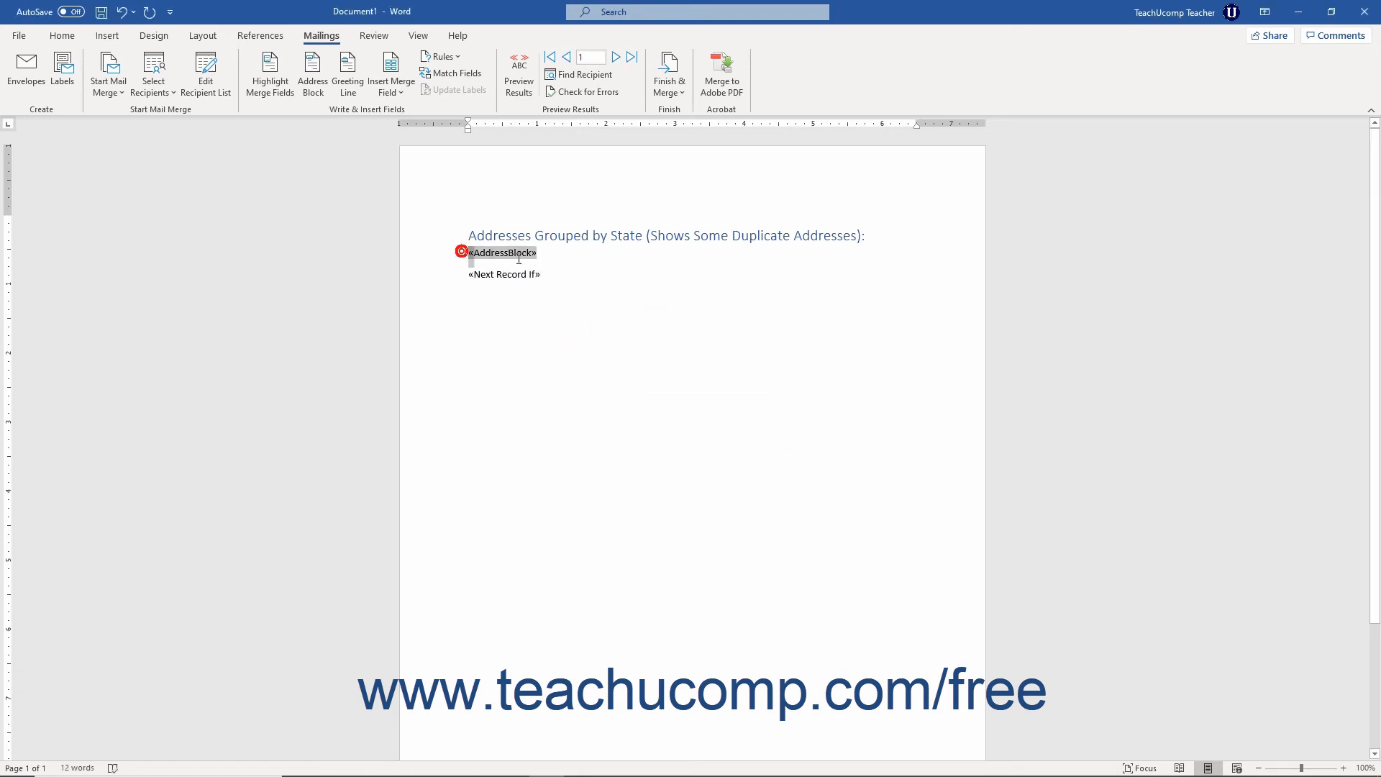
Copy the AddressBlock and Next Record If pair and paste it until six pairs are stacked.
drag(462, 253, 539, 273)
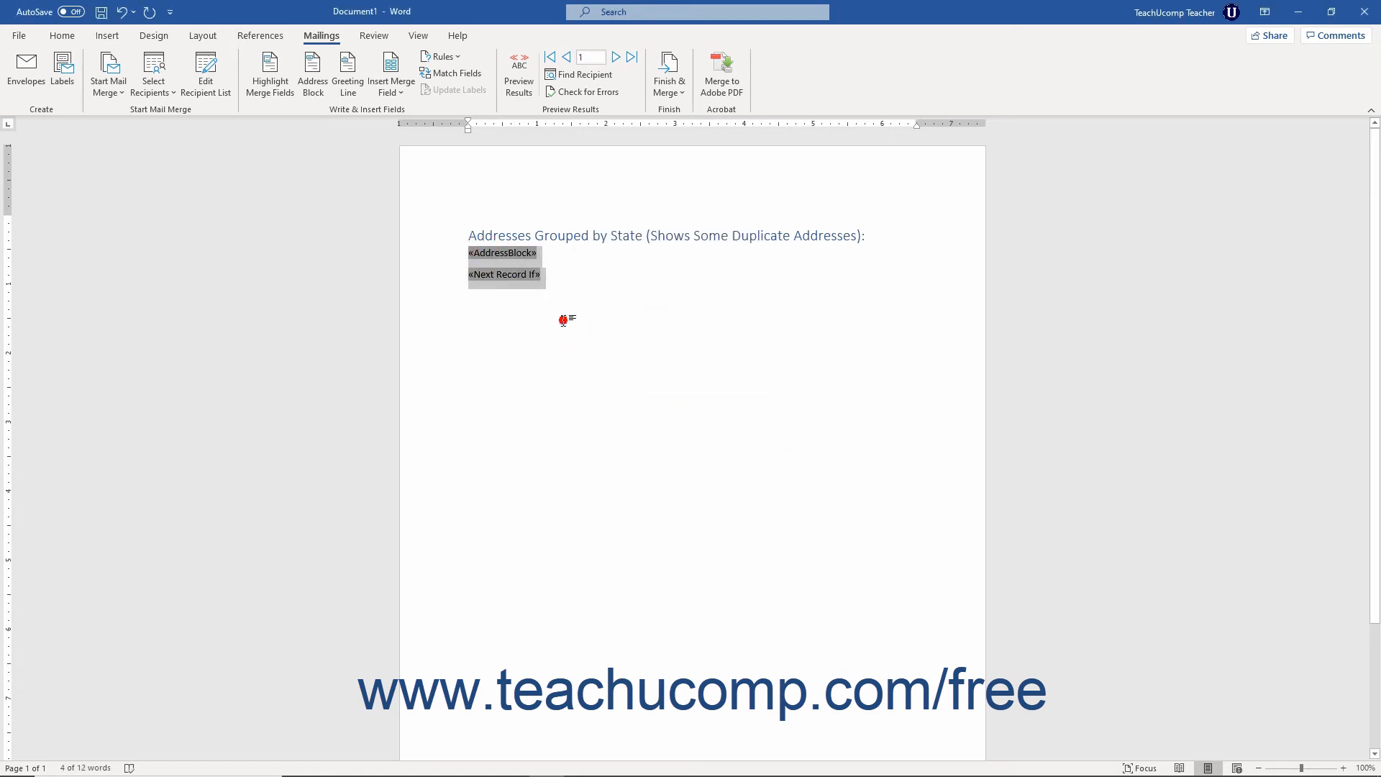
key(ctrl+v)
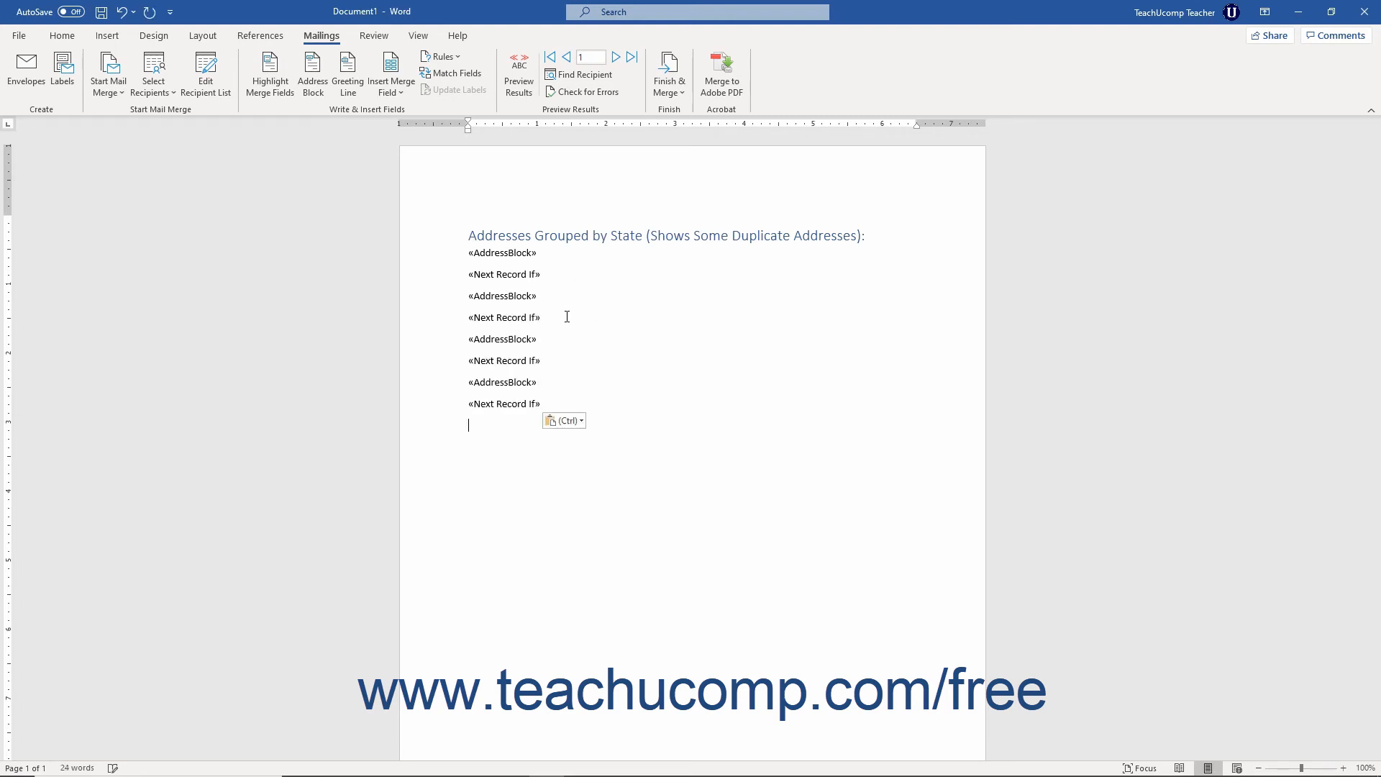
key(ctrl+v)
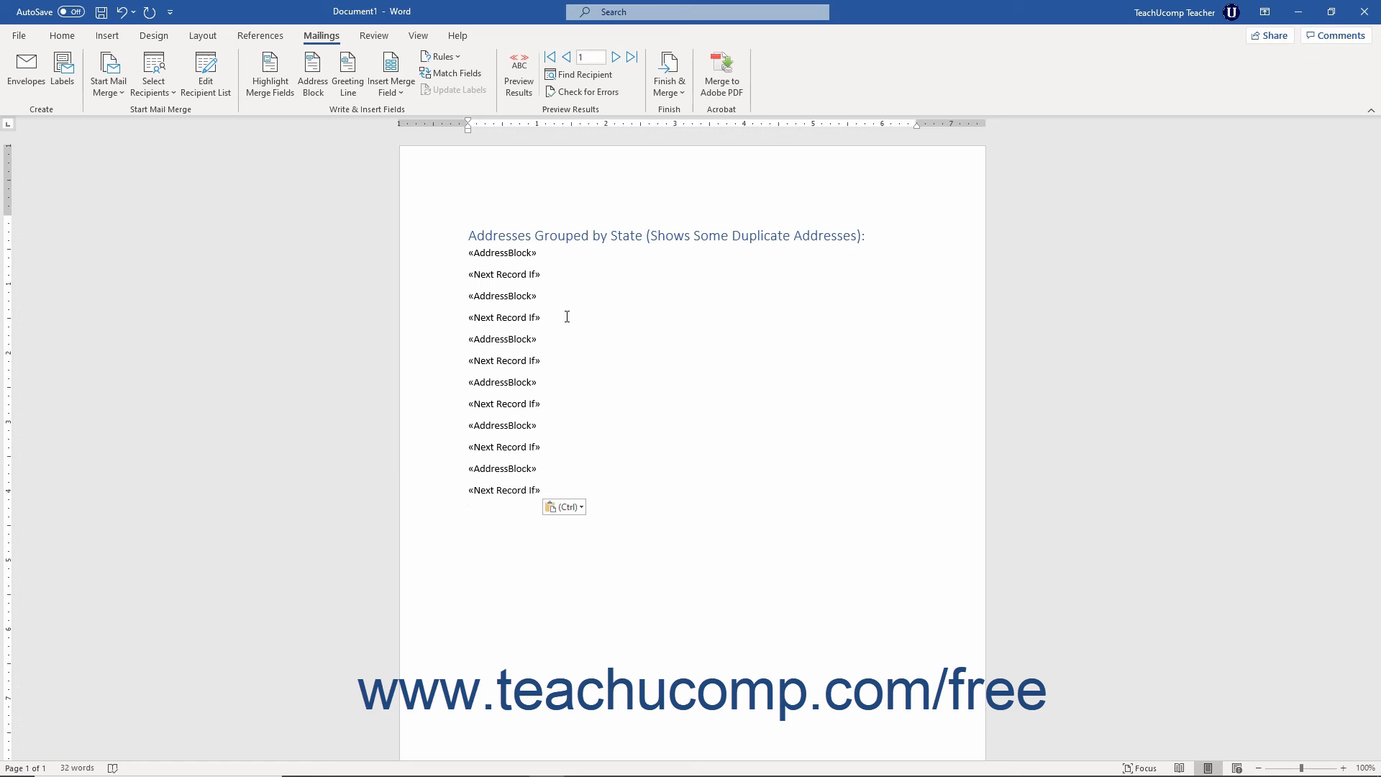
click(669, 73)
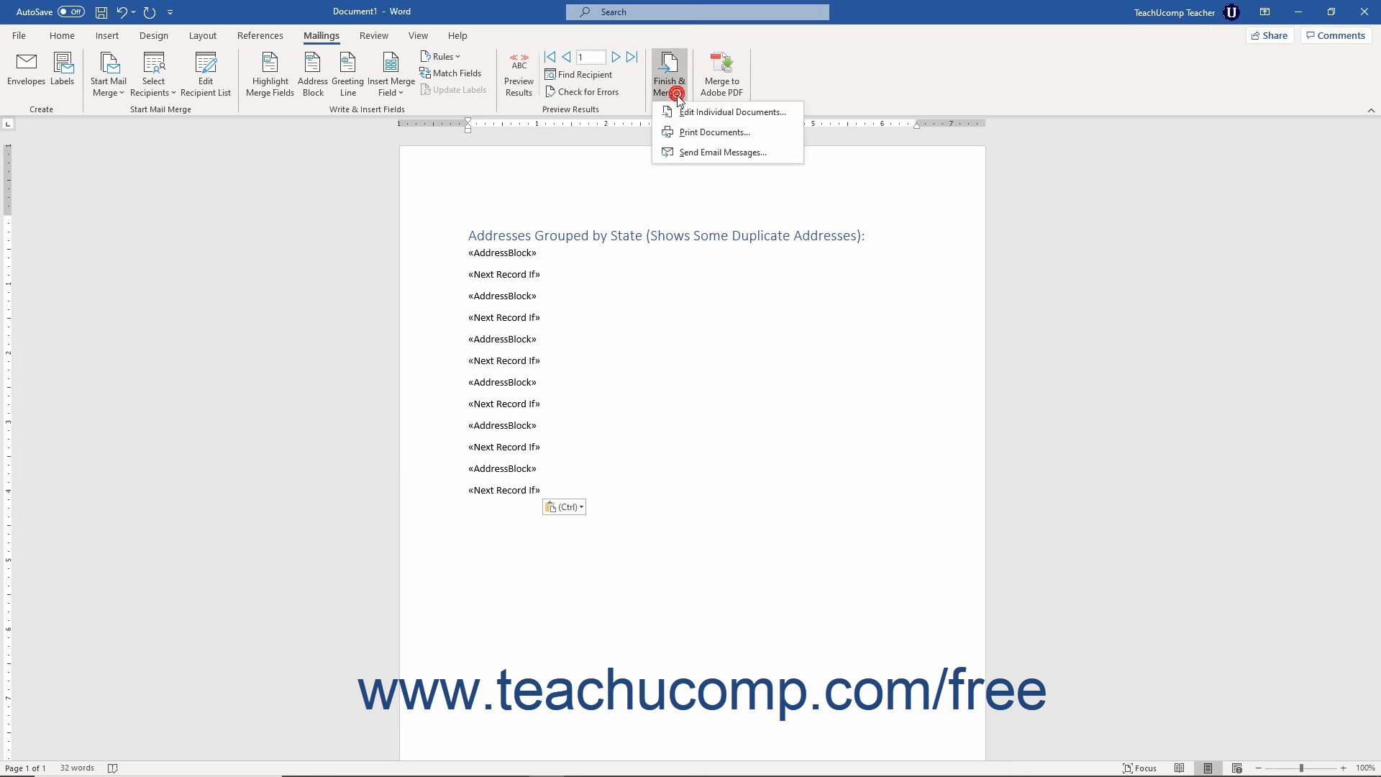
Merge all records into a new editable document and scroll to the MI addresses on page two.
click(728, 112)
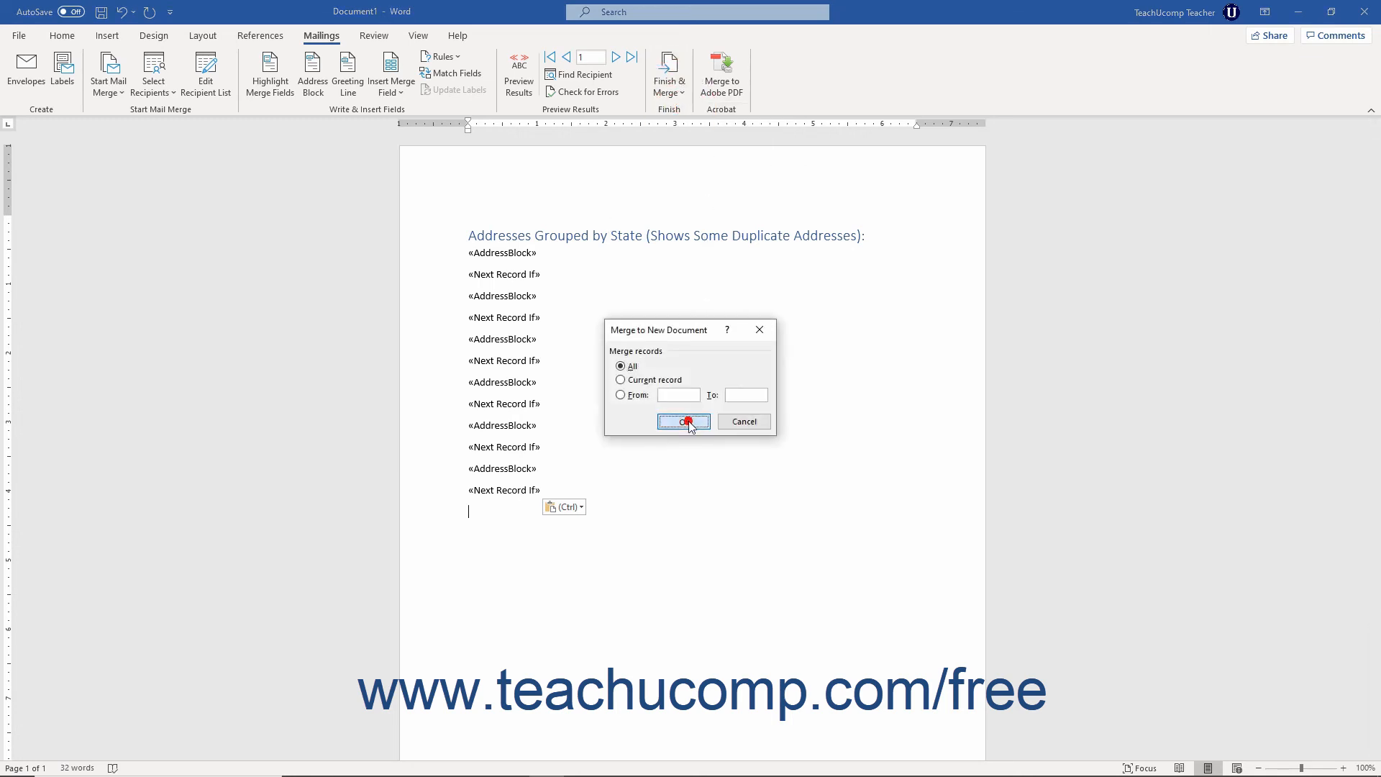
click(683, 421)
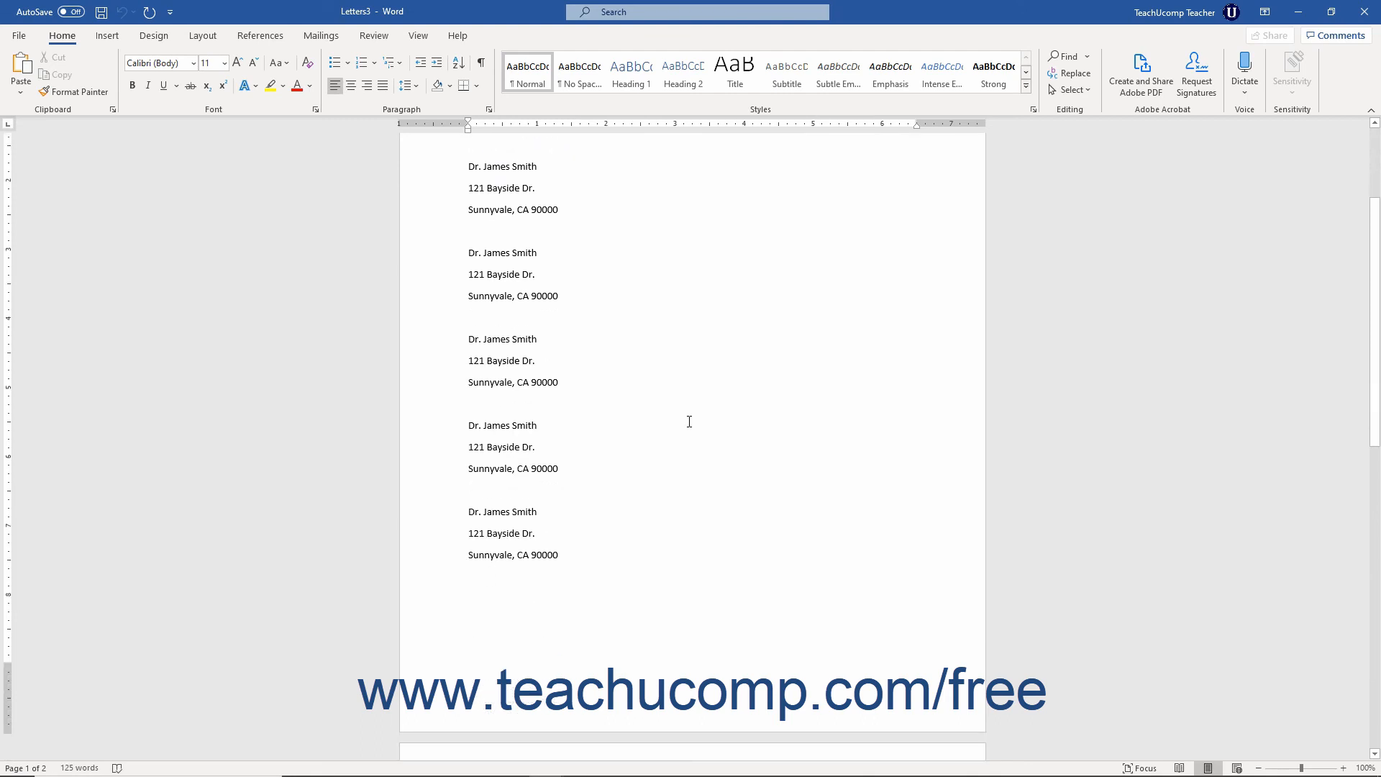
scroll(down, 3)
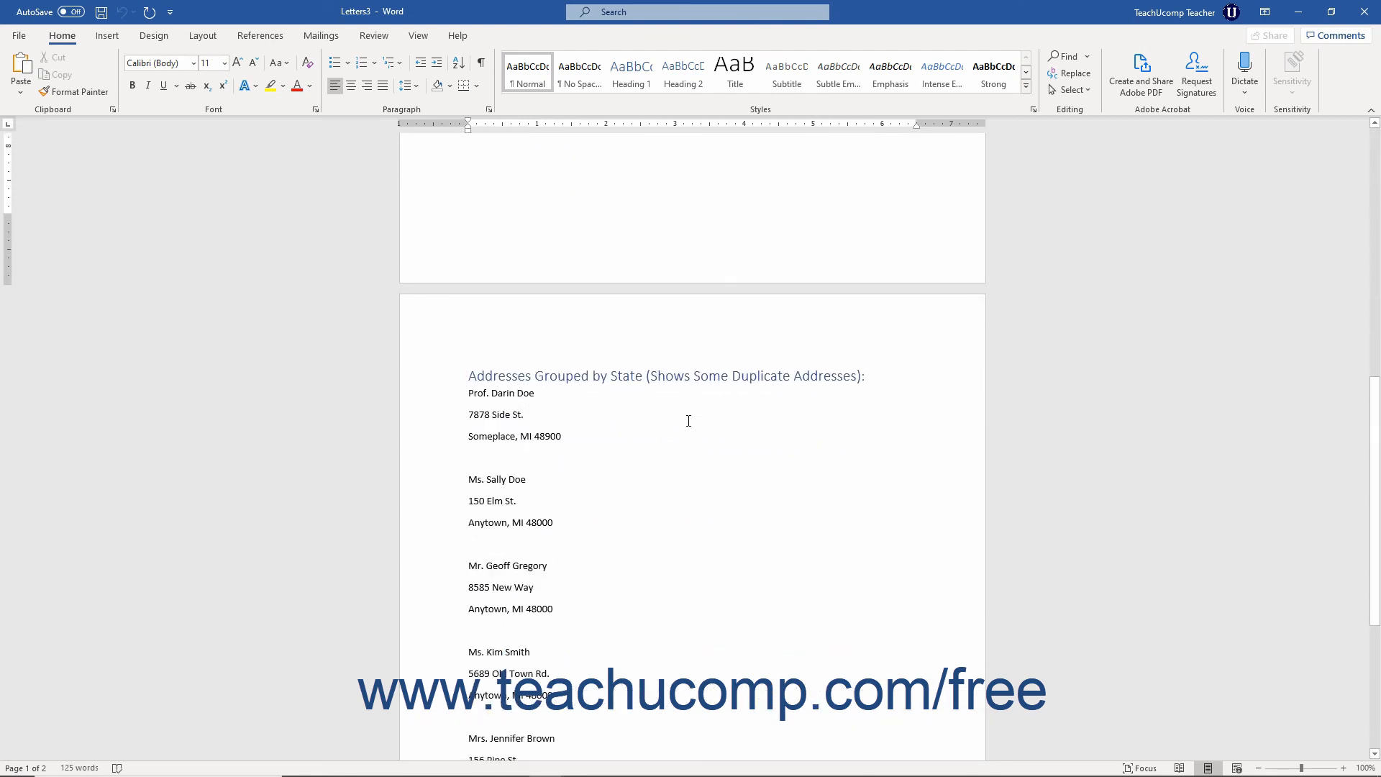